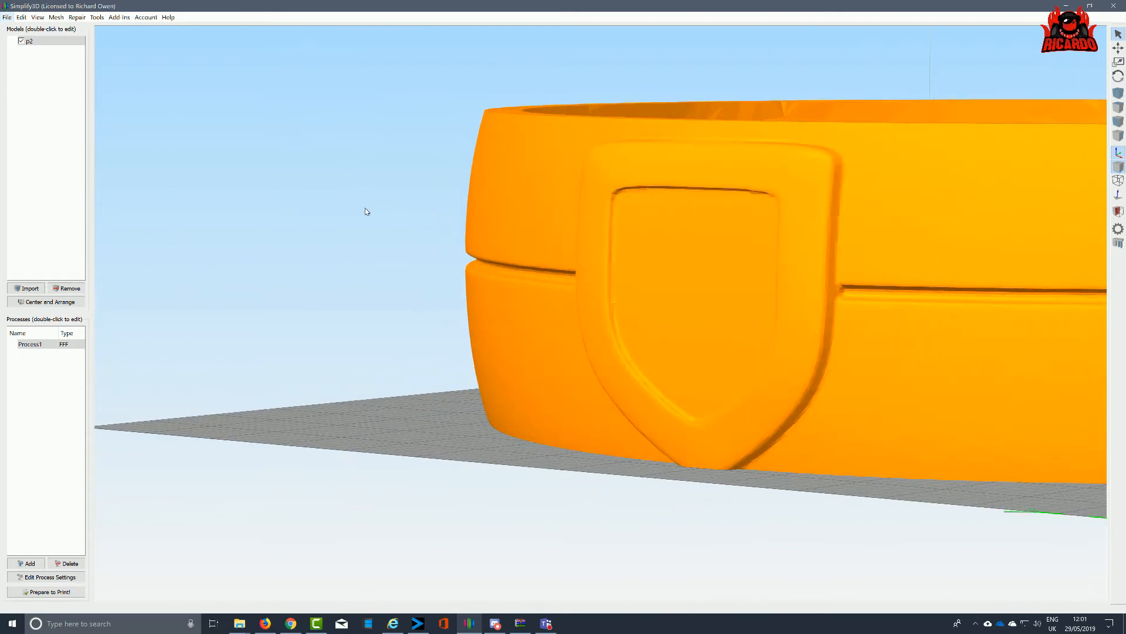
pyautogui.moveTo(711, 337)
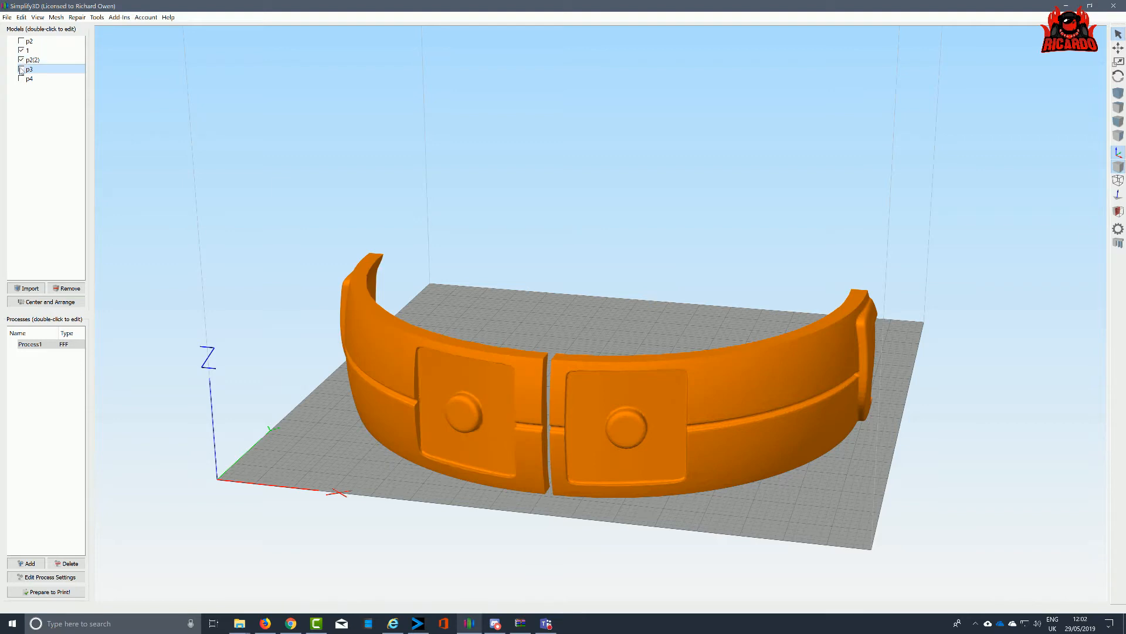
# Step: Show the p3 ring piece and orbit to view the assembled ring
pyautogui.click(21, 70)
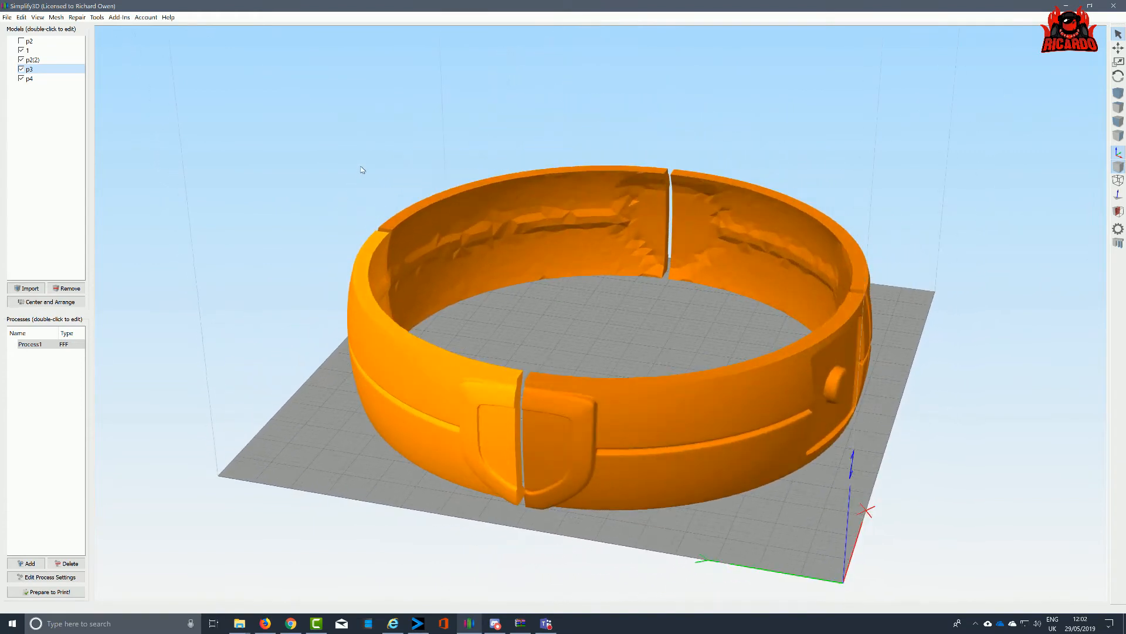
pyautogui.moveTo(359, 169); pyautogui.dragTo(268, 270)
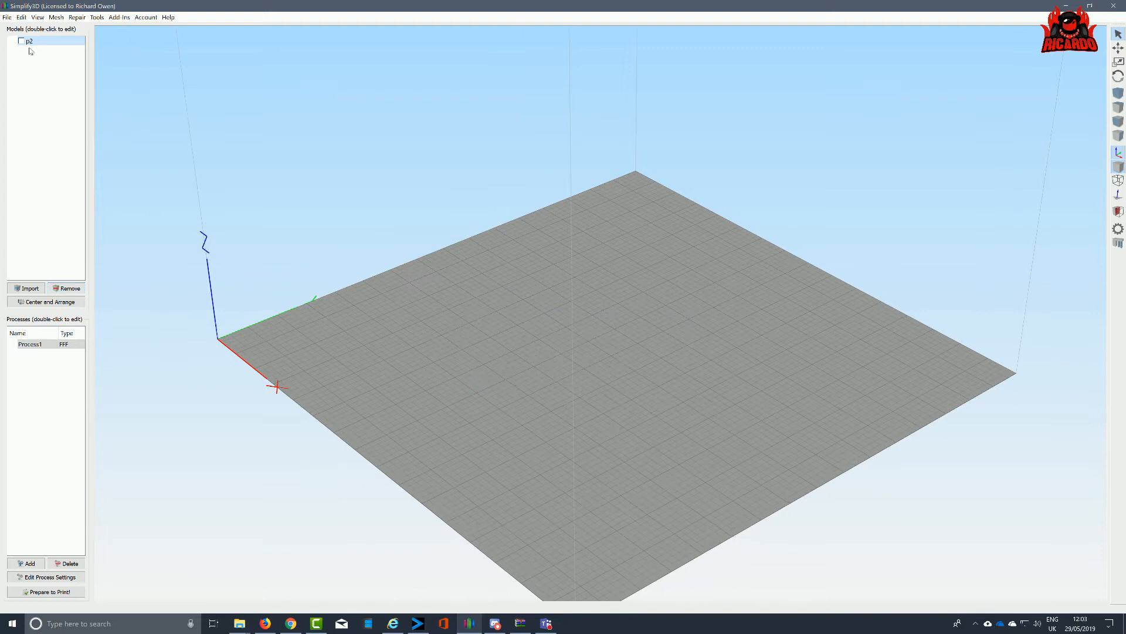
# Step: Show the p2 ring on the bed and start slicing it with Prepare to Print
pyautogui.click(22, 41)
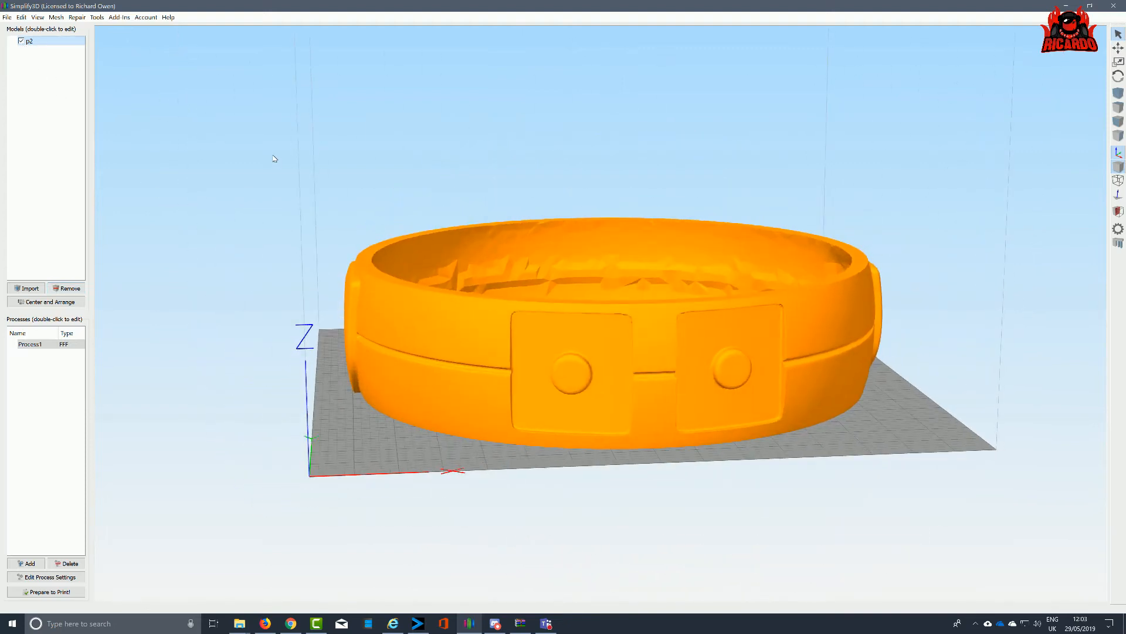
pyautogui.moveTo(273, 158); pyautogui.dragTo(191, 154)
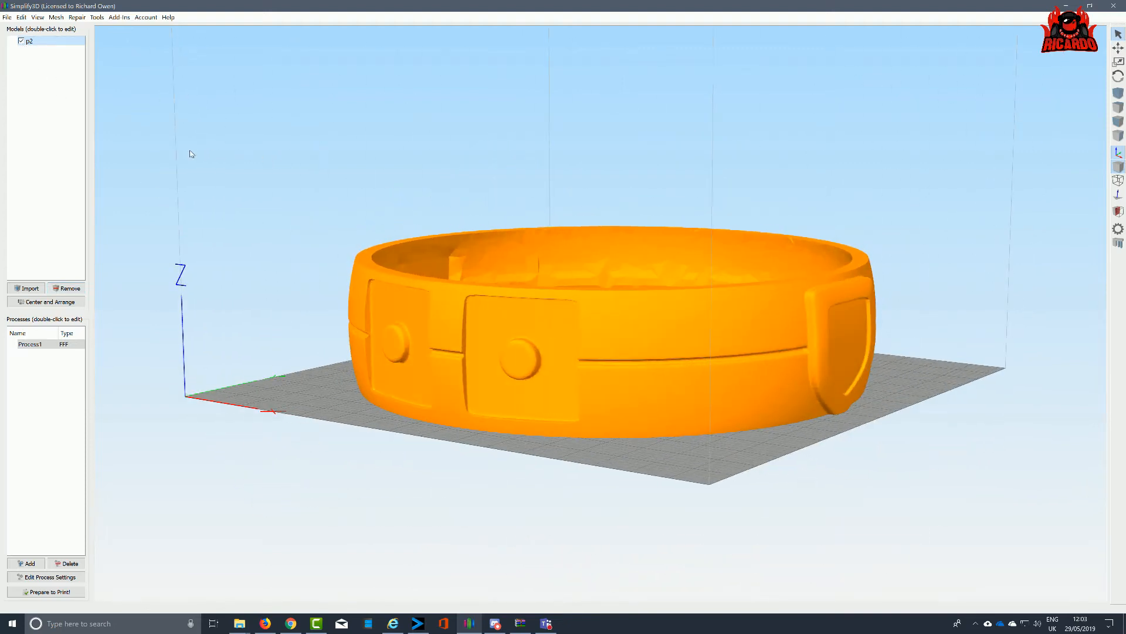
pyautogui.moveTo(191, 154); pyautogui.dragTo(338, 155)
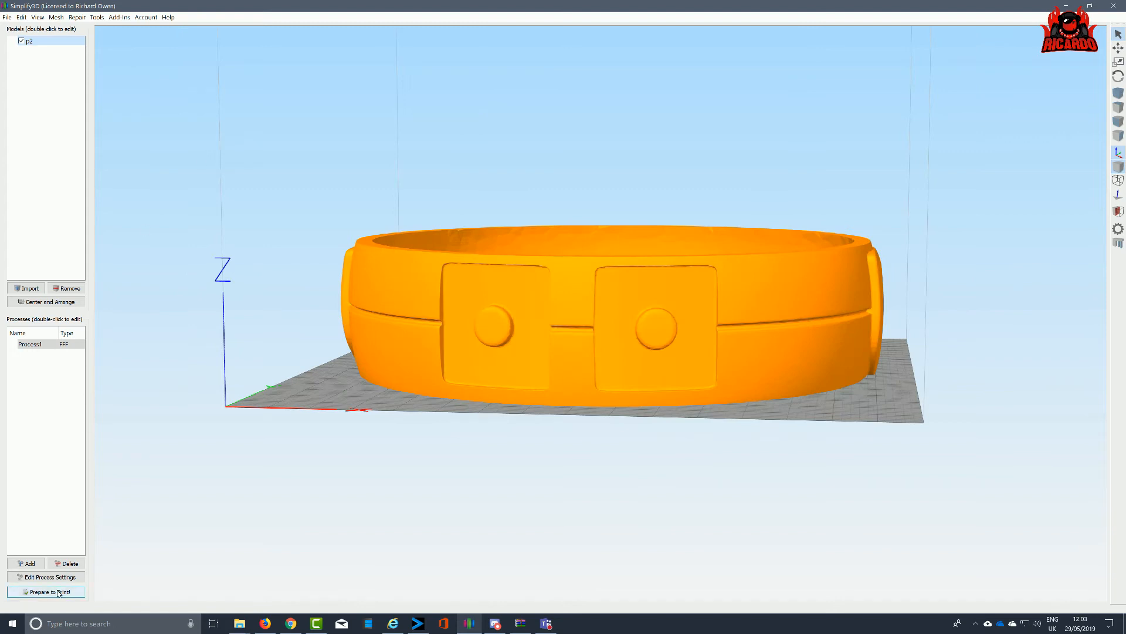
pyautogui.click(48, 591)
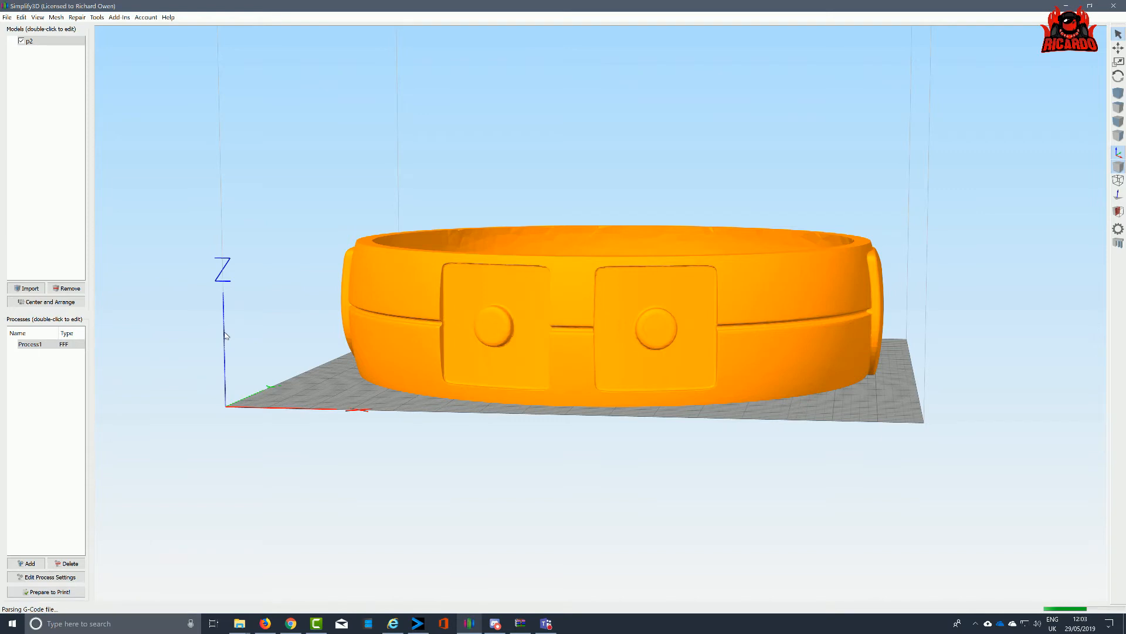
# Step: Exit the toolpath preview and bring up p2's position and scale settings at 110%
pyautogui.click(47, 592)
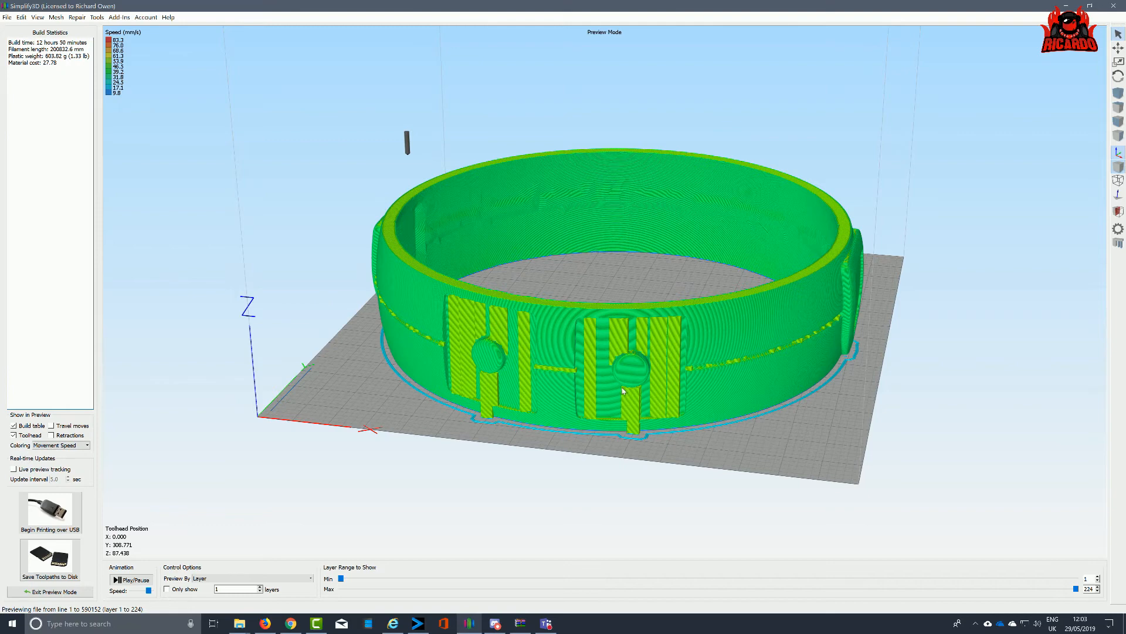
pyautogui.moveTo(634, 431)
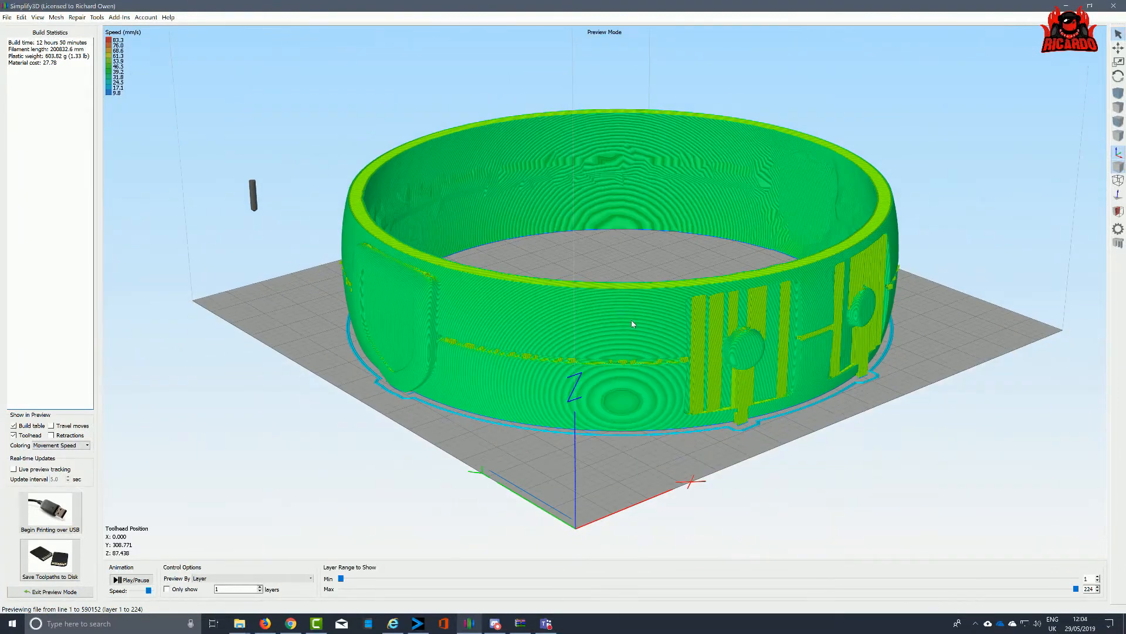
pyautogui.moveTo(693, 288)
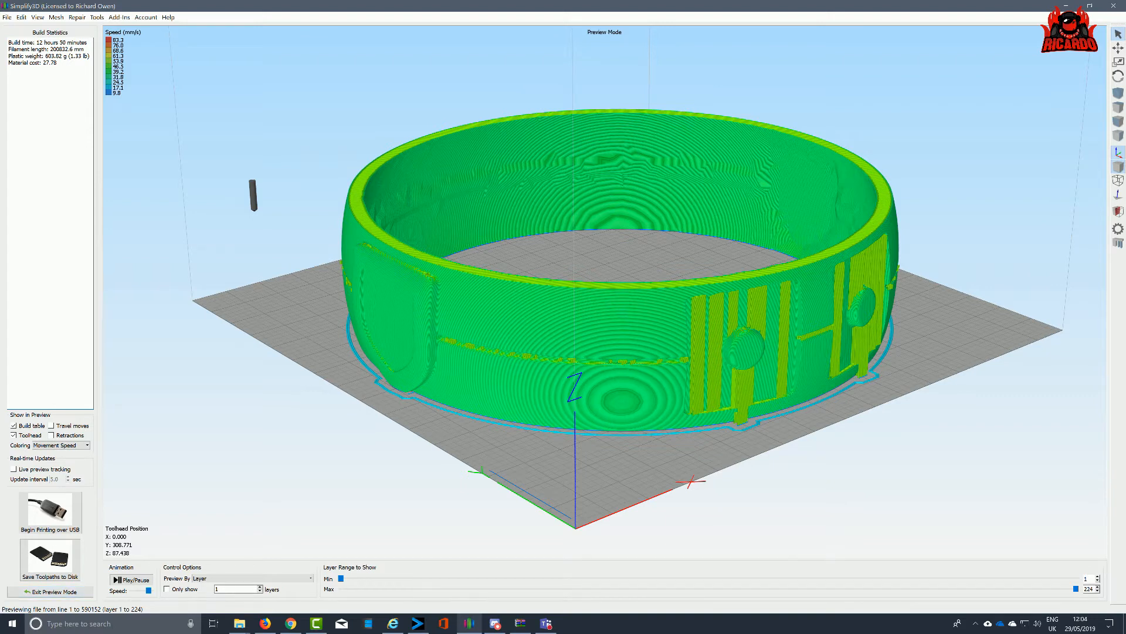
pyautogui.doubleClick(56, 57)
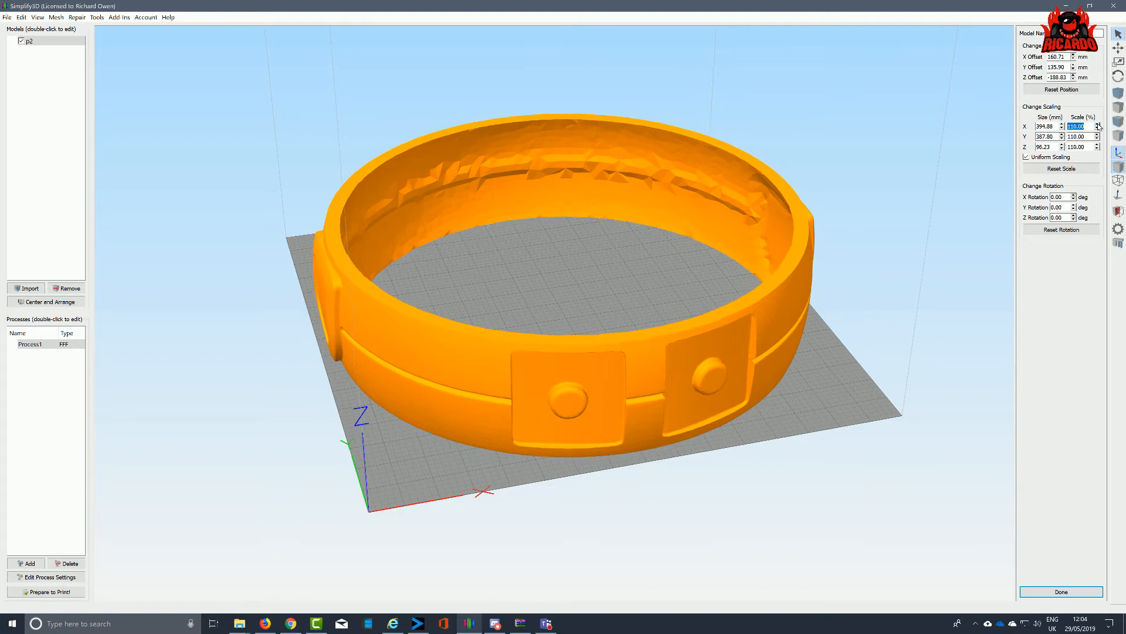
# Step: Raise the ring's uniform scale to 111% and view the scaled model
pyautogui.click(1110, 123)
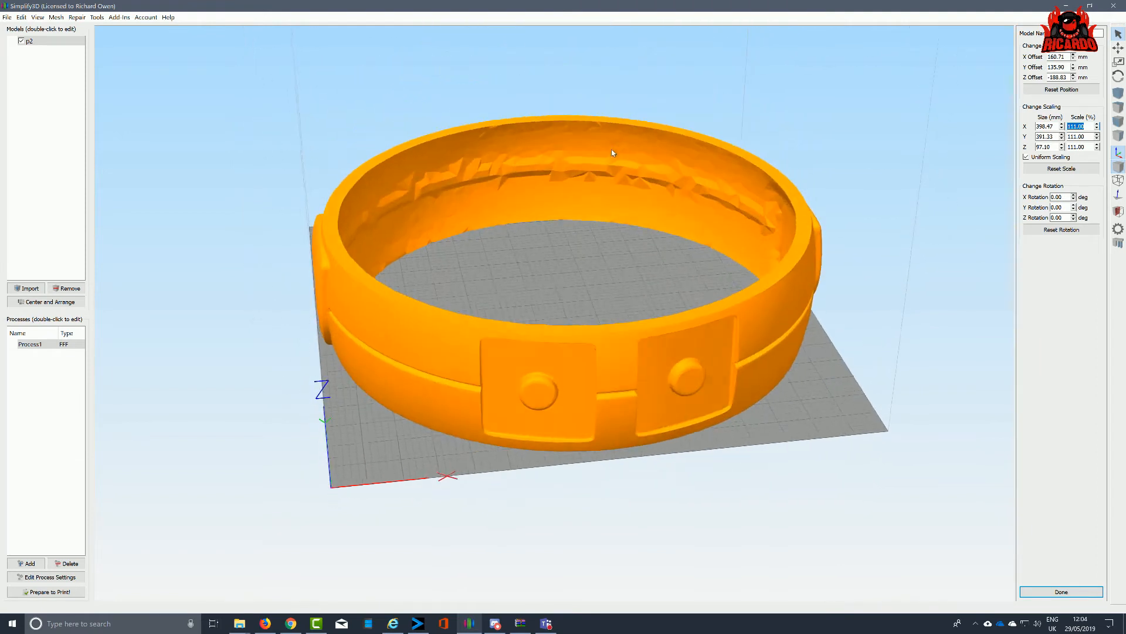
pyautogui.moveTo(610, 153); pyautogui.dragTo(786, 145)
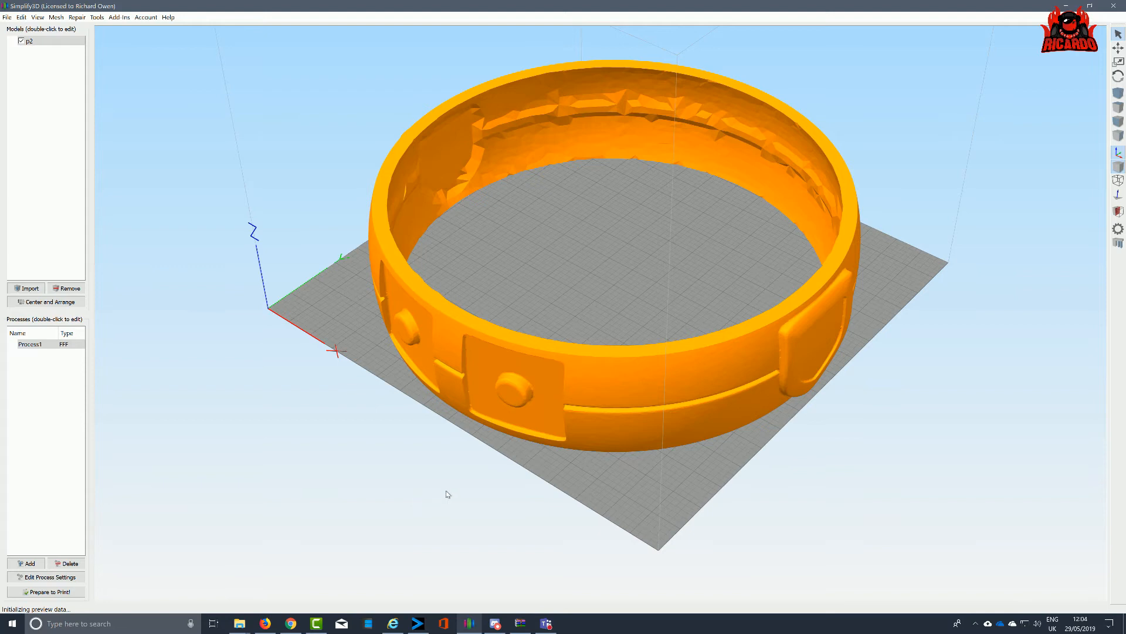
# Step: Slice the 111% ring, inspect the ~16 h 24 min preview, then exit Preview Mode
pyautogui.click(46, 592)
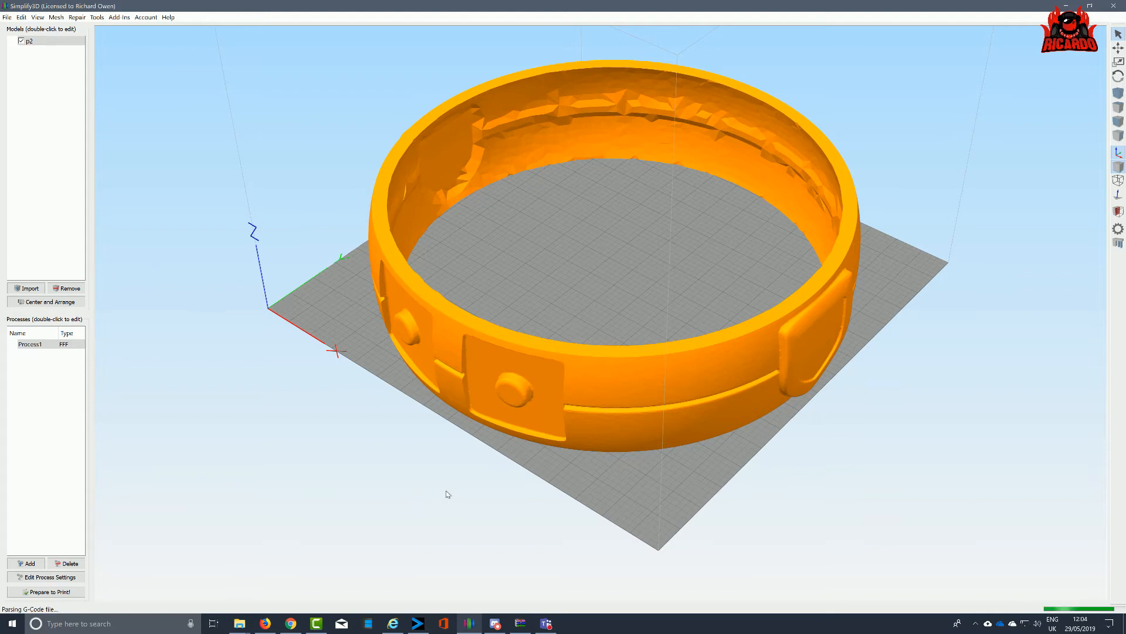
pyautogui.click(46, 591)
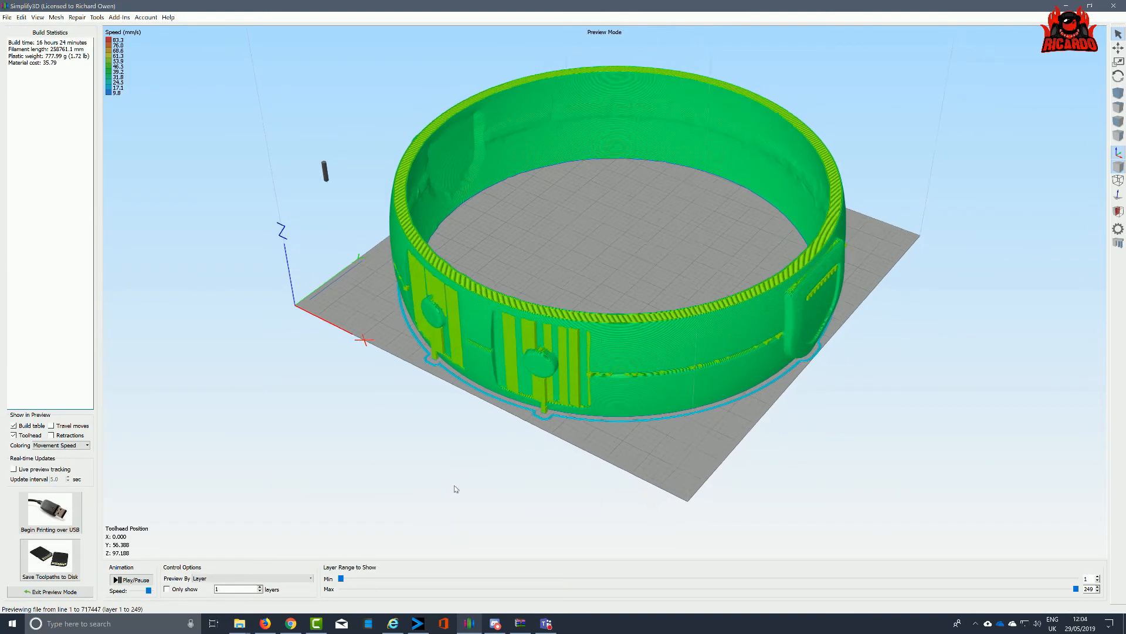
pyautogui.moveTo(454, 489); pyautogui.dragTo(535, 462)
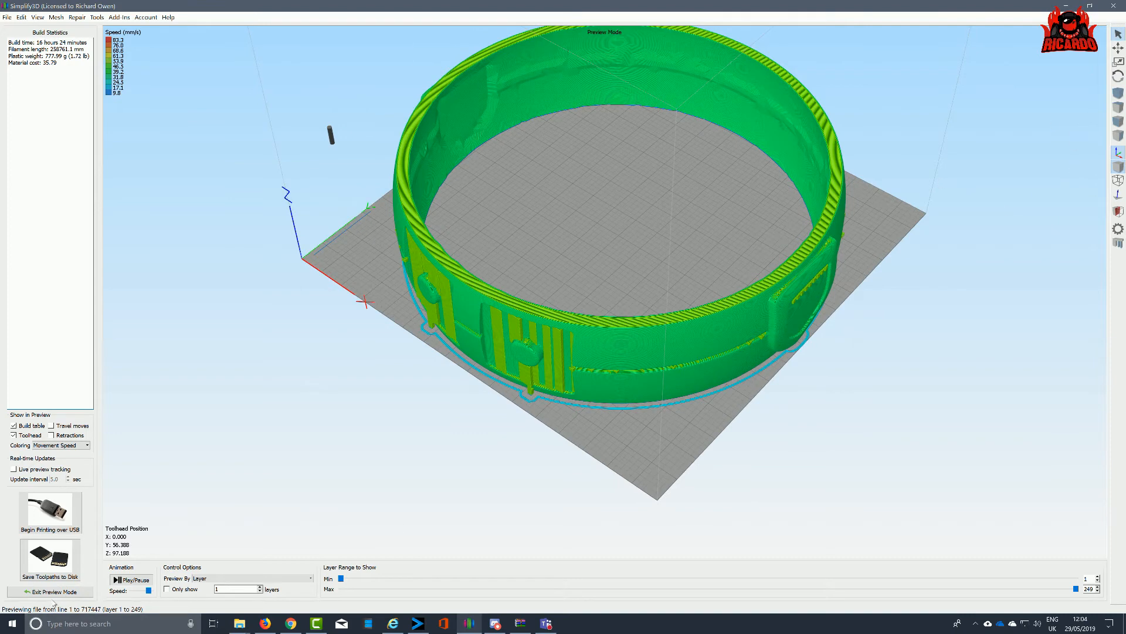
pyautogui.click(50, 592)
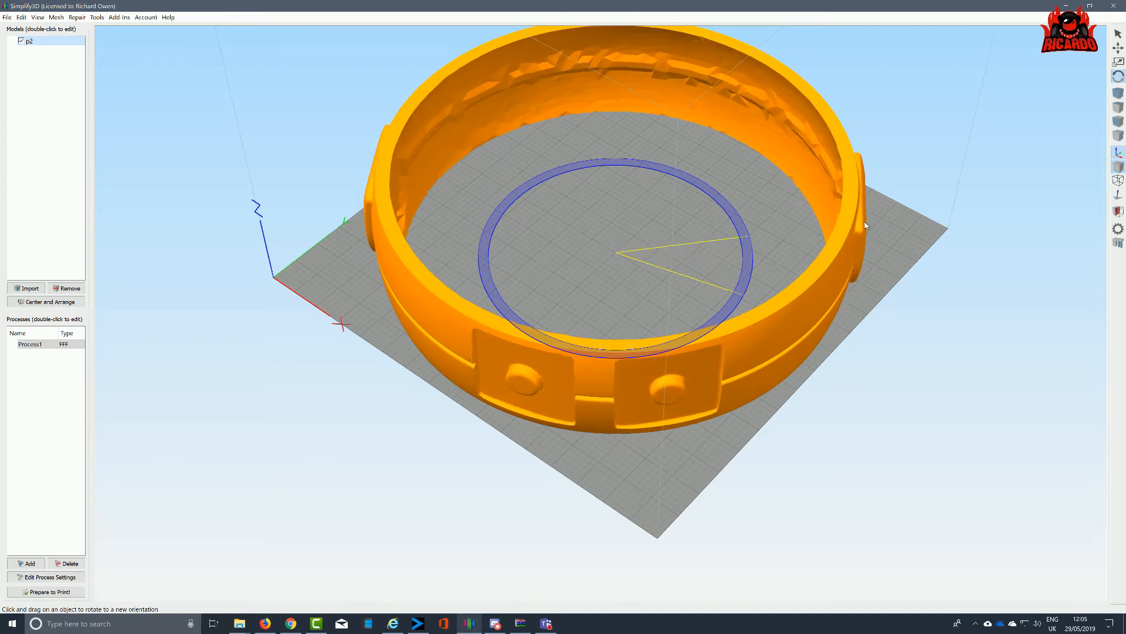
# Step: Rotate the ring so its square plates face front, re-slice it and view the preview side-on
pyautogui.moveTo(866, 227); pyautogui.dragTo(596, 402)
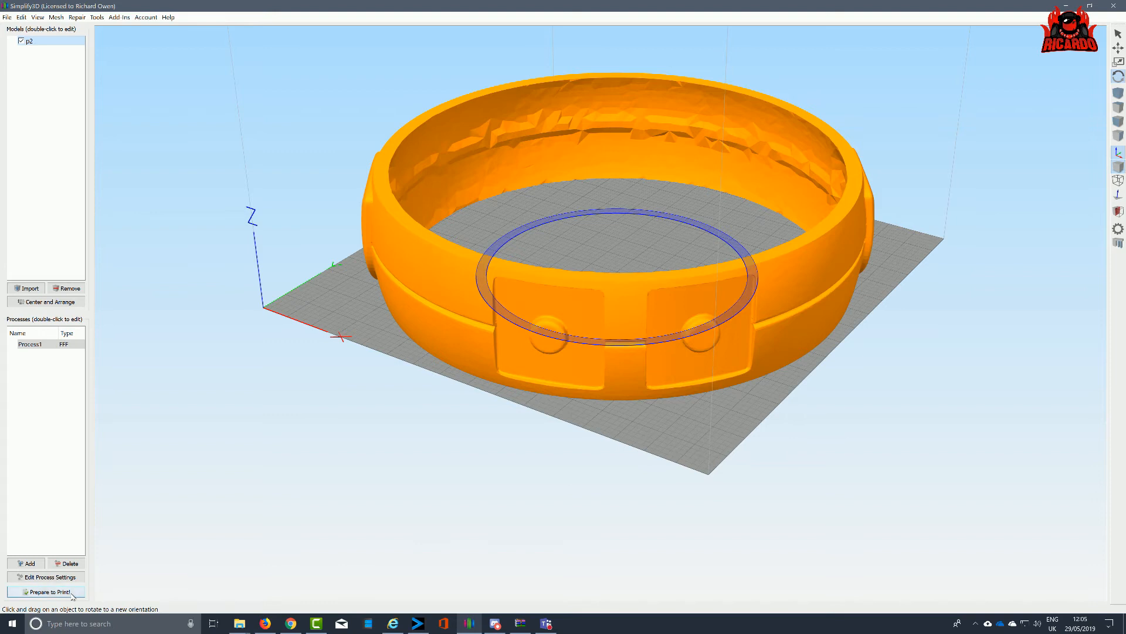
pyautogui.click(47, 592)
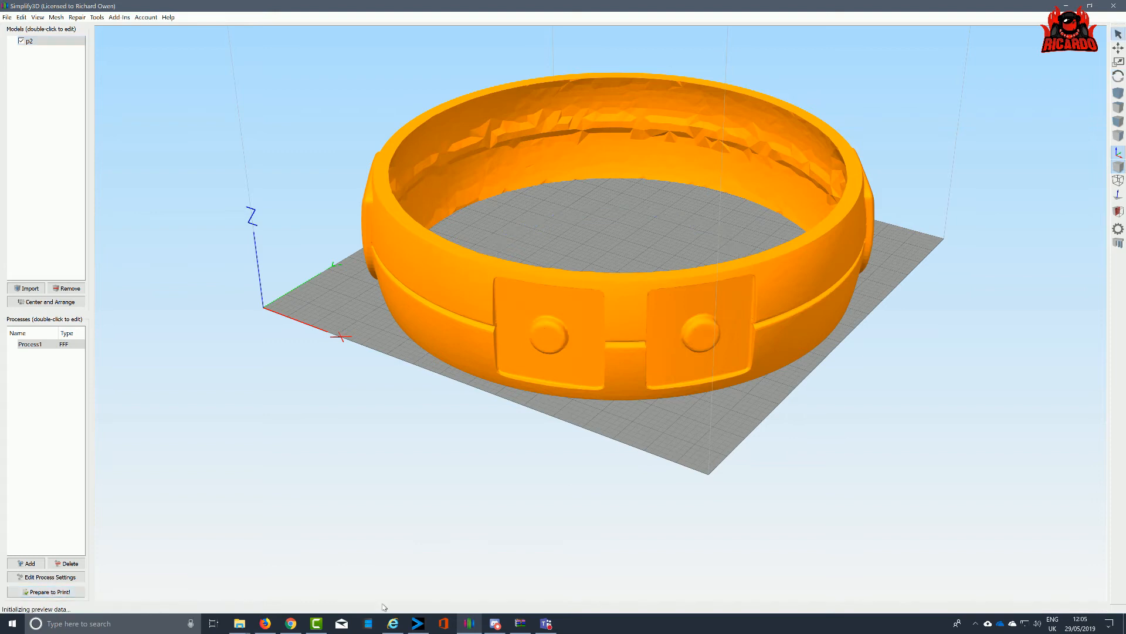
pyautogui.click(45, 591)
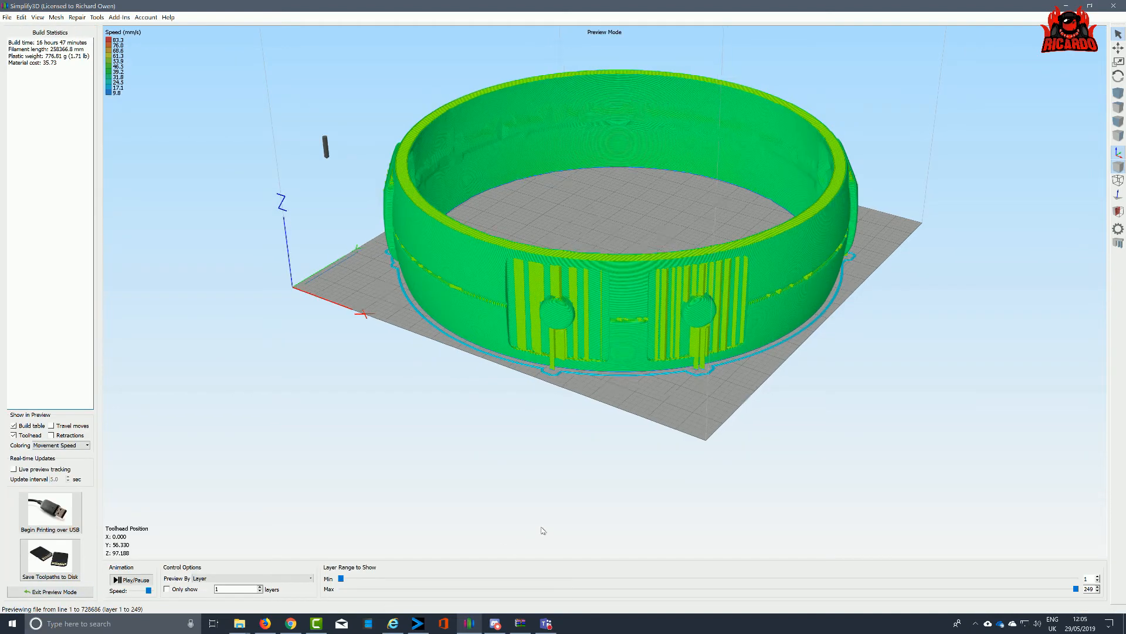
pyautogui.moveTo(542, 531); pyautogui.dragTo(618, 493)
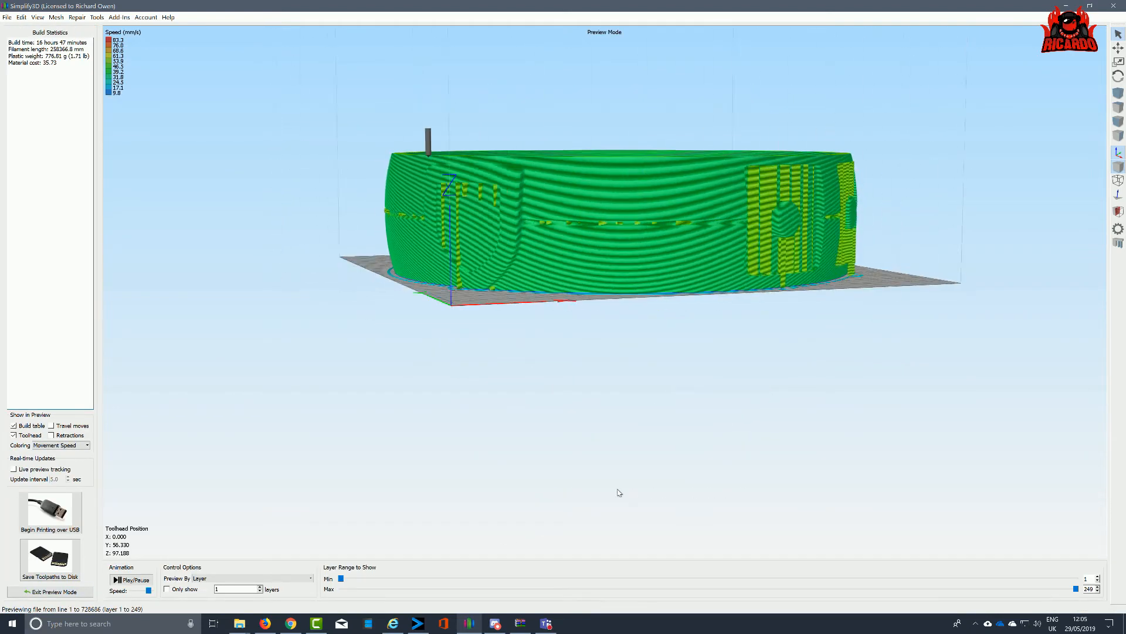